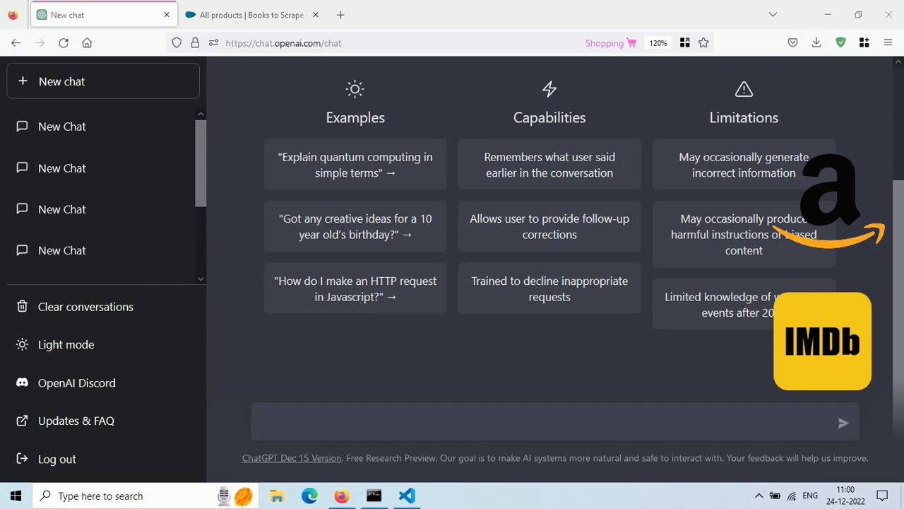
# Browse the Books to Scrape catalogue of 1000 books, with titles, ratings and prices
pyautogui.click(251, 14)
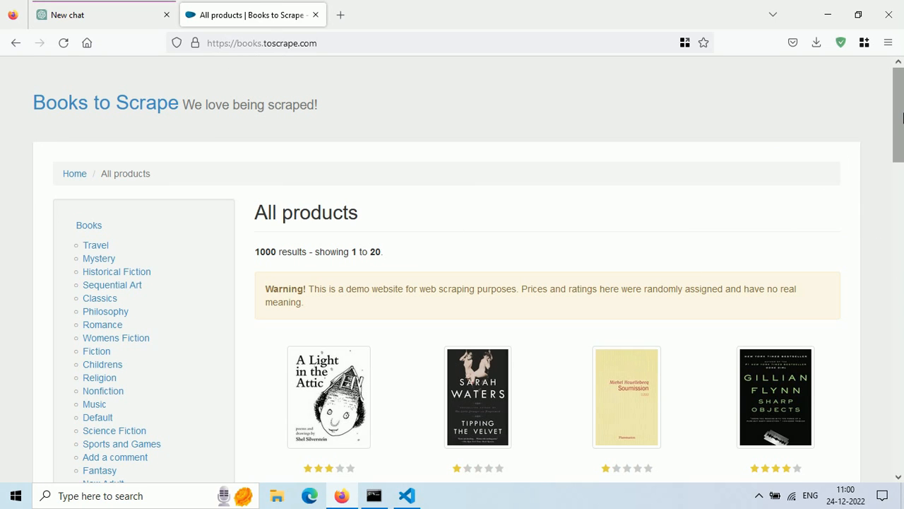
pyautogui.scroll(-3)
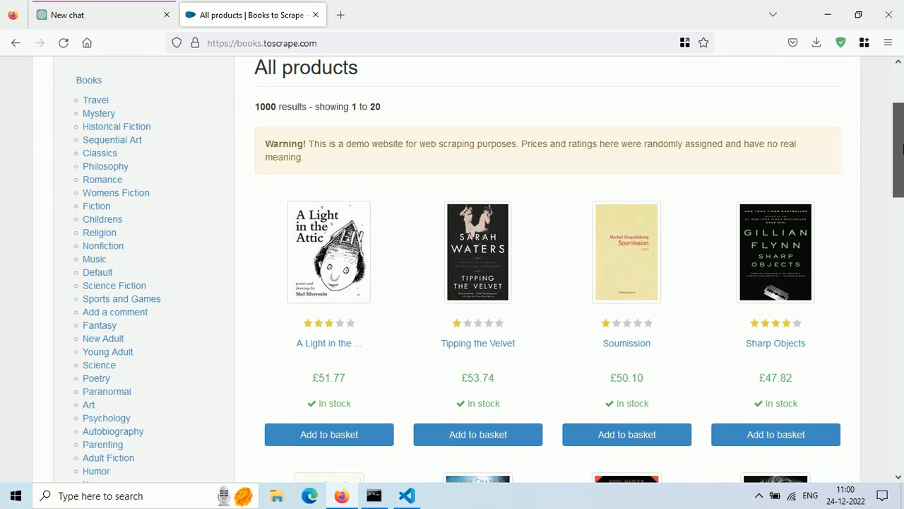
pyautogui.scroll(-3)
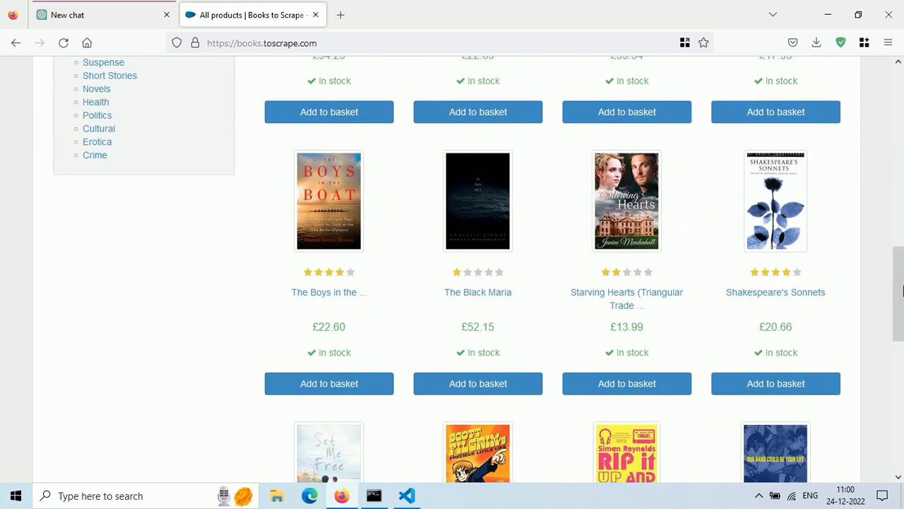
pyautogui.scroll(-3)
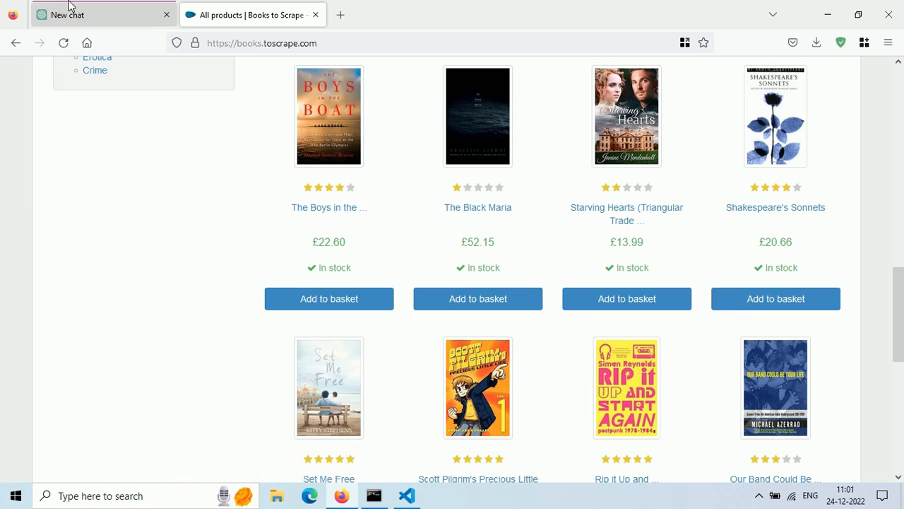
# Ask ChatGPT how to web scrape books.toscrape.com using Python and BeautifulSoup
pyautogui.click(92, 14)
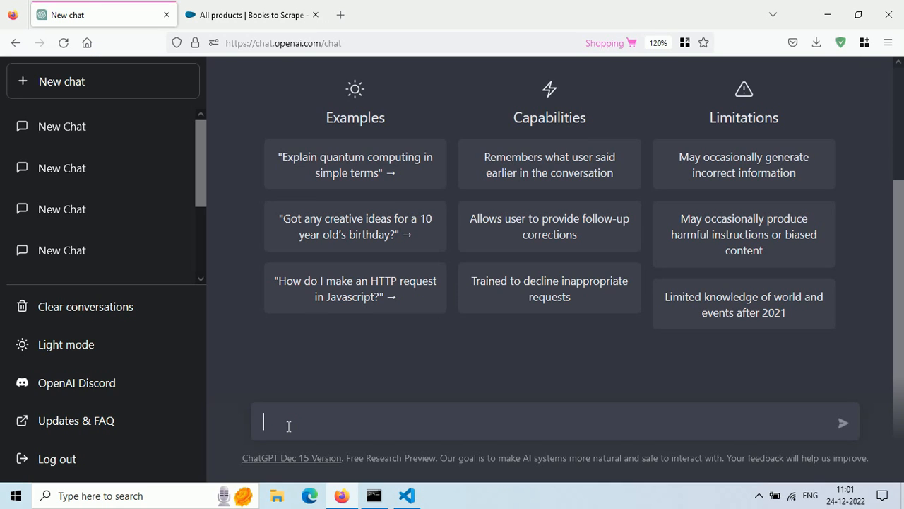
pyautogui.write('web scra')
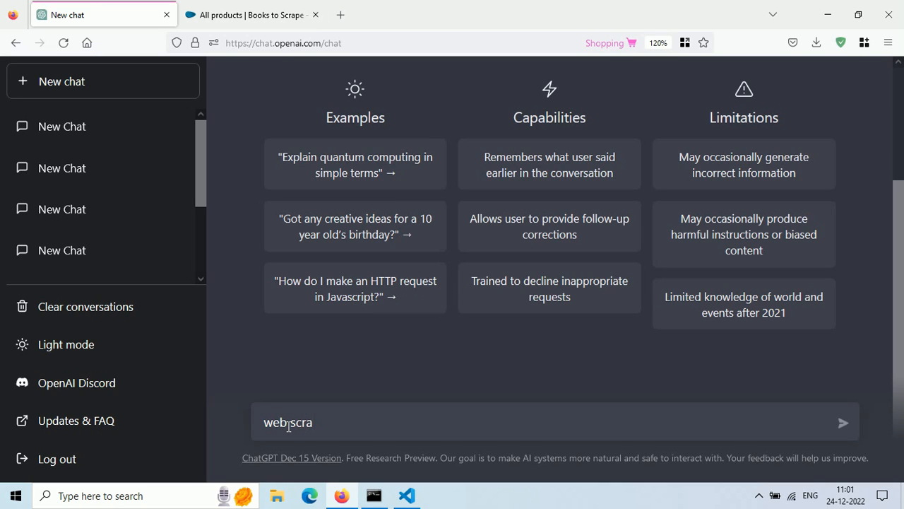
pyautogui.write('pe')
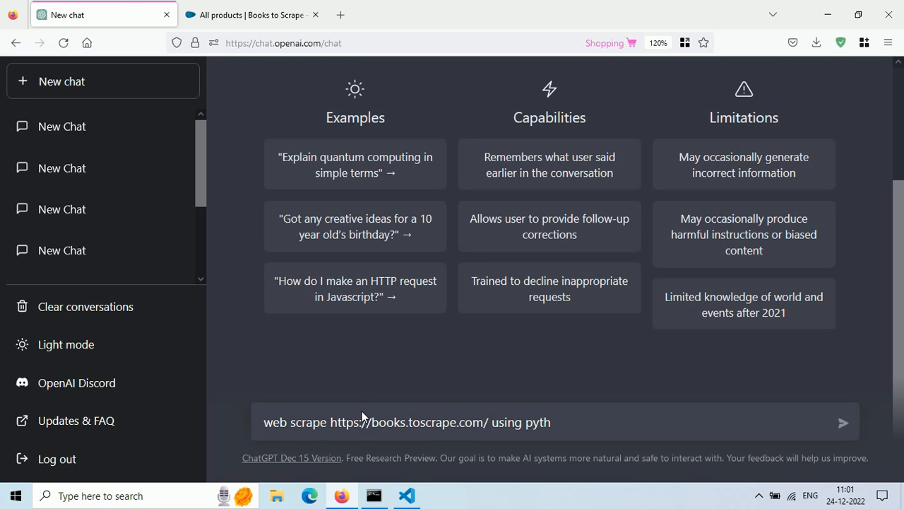
pyautogui.click(843, 422)
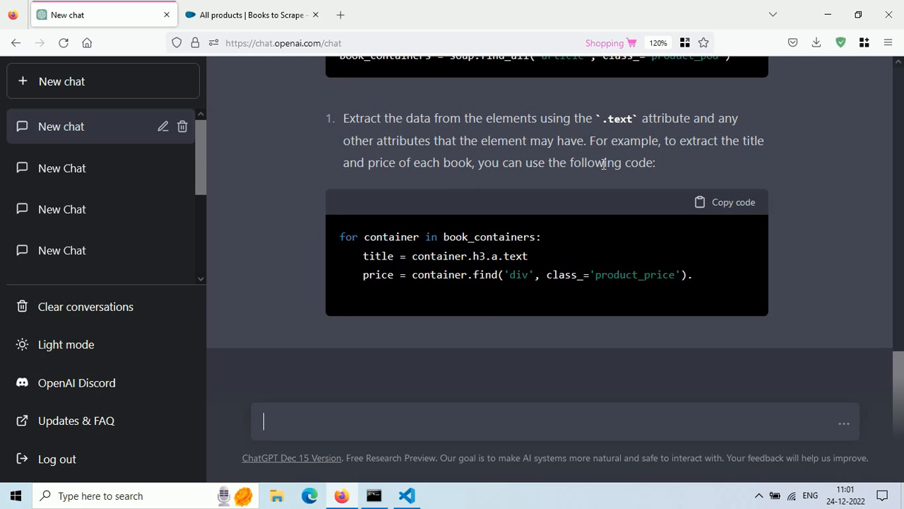
# Read through the step-by-step install, request, parse and extraction code in the answer
pyautogui.scroll(-3)
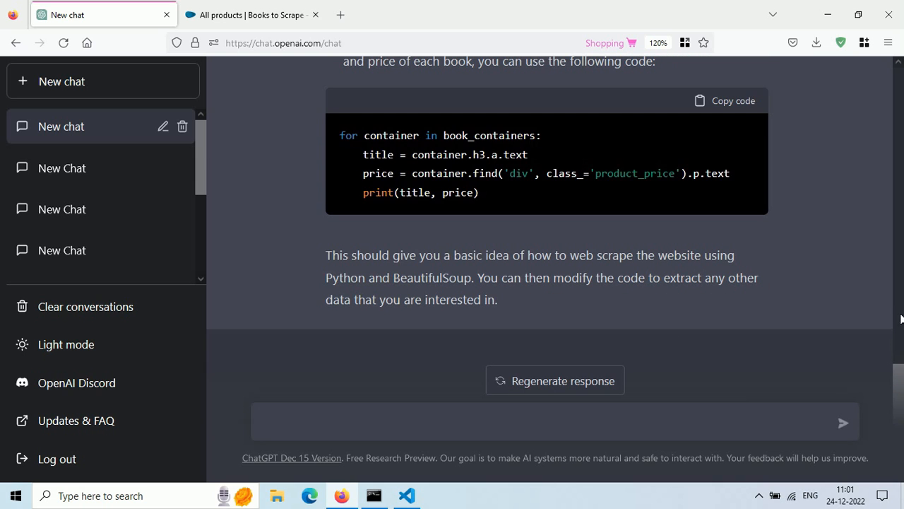
pyautogui.scroll(3)
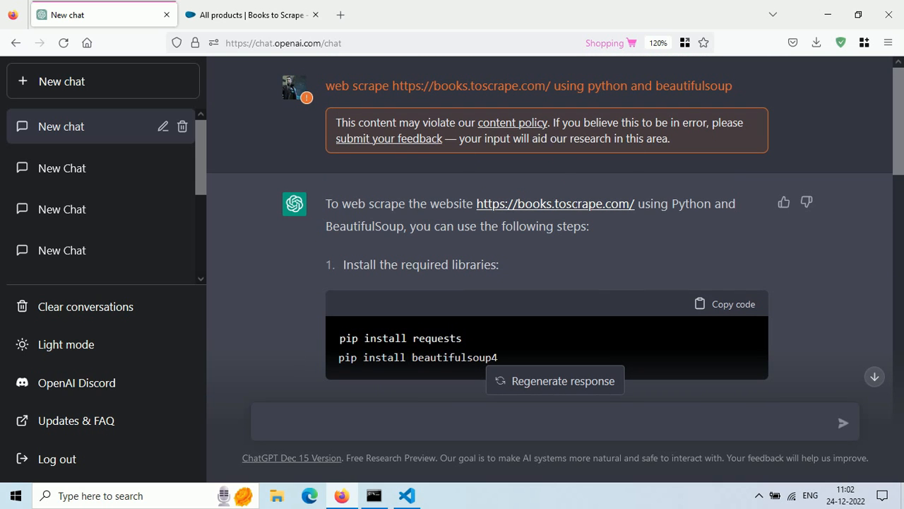
pyautogui.scroll(-3)
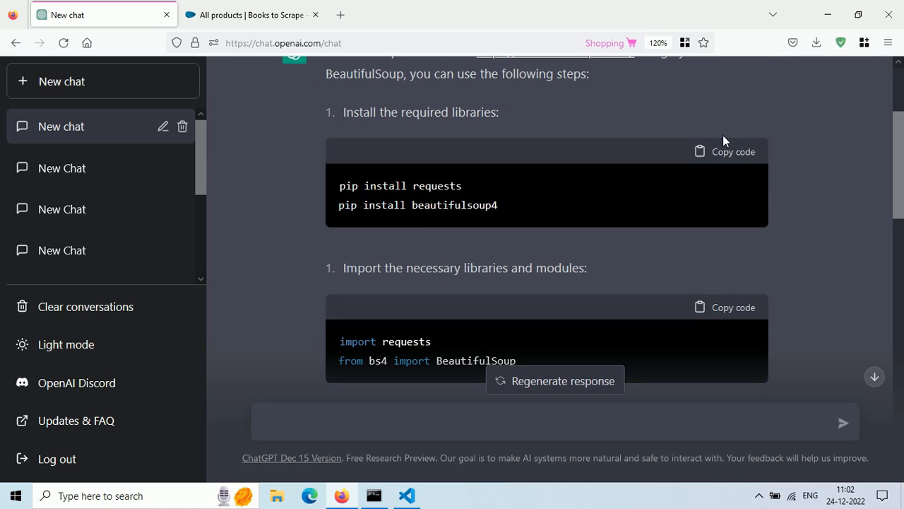
pyautogui.moveTo(527, 228)
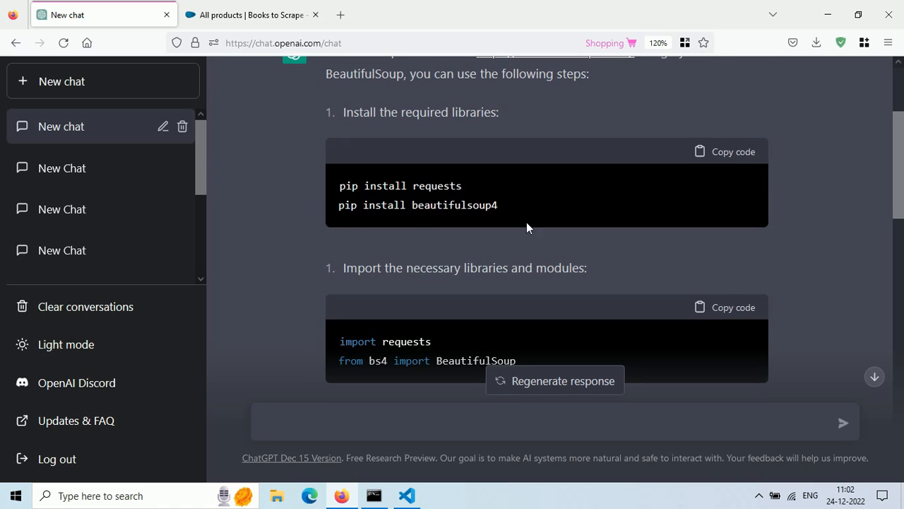
pyautogui.scroll(-3)
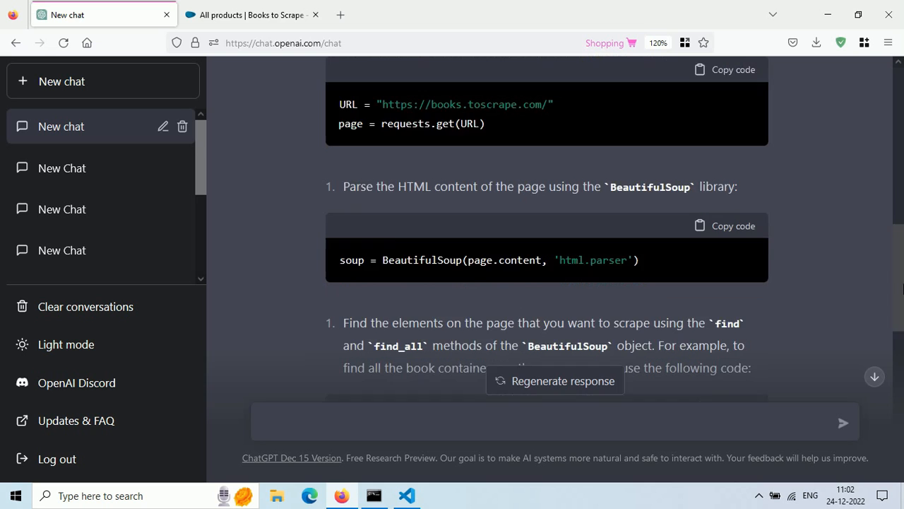
# Ask ChatGPT to 'write code in one file' and copy the complete scraper
pyautogui.write('write')
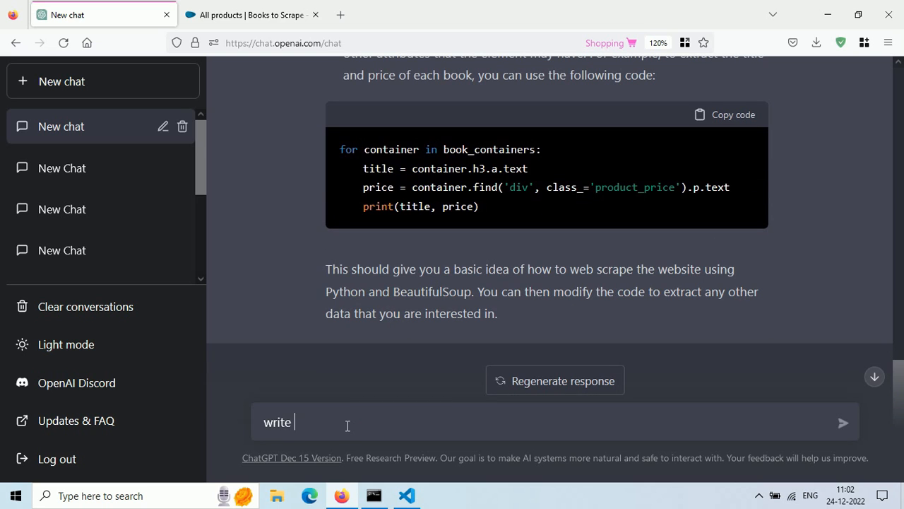
pyautogui.press('Return')
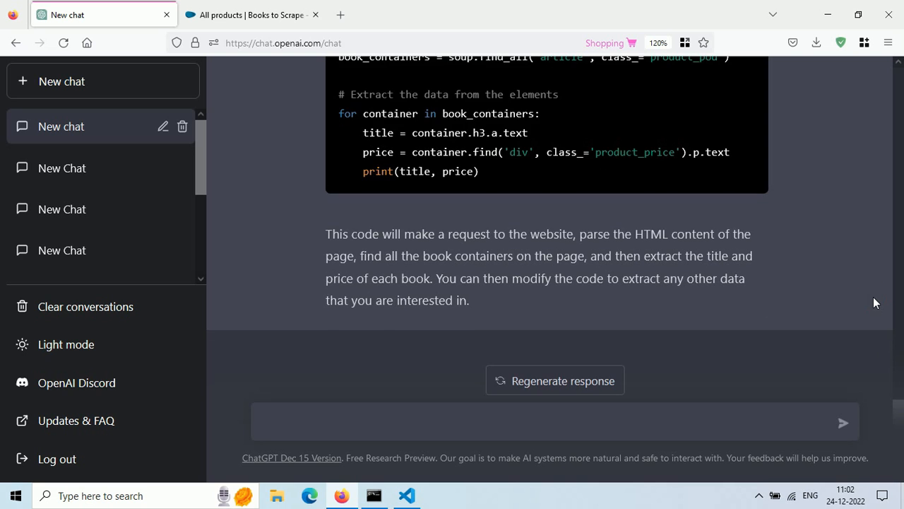
pyautogui.scroll(3)
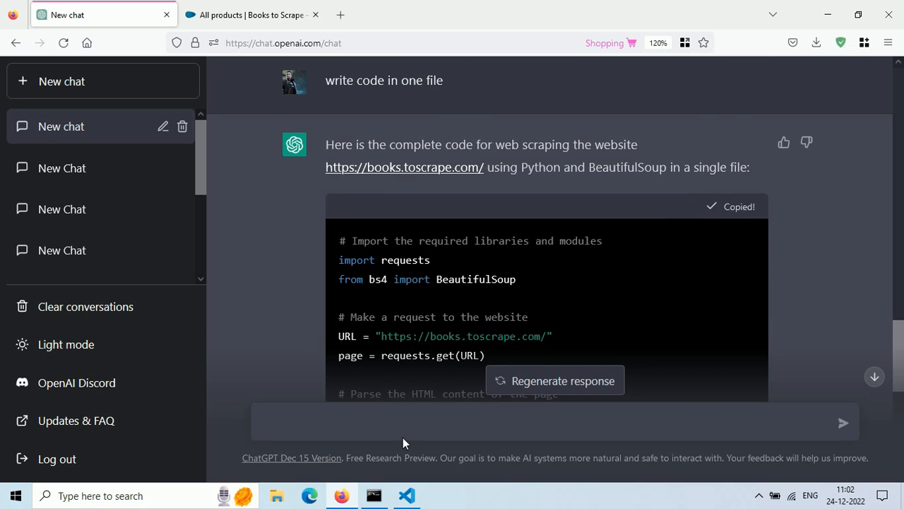
pyautogui.click(406, 495)
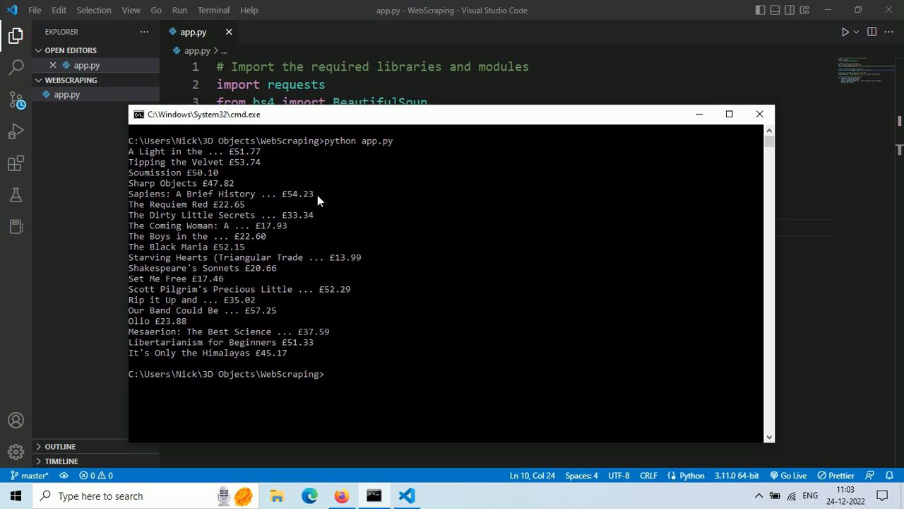
pyautogui.moveTo(160, 152)
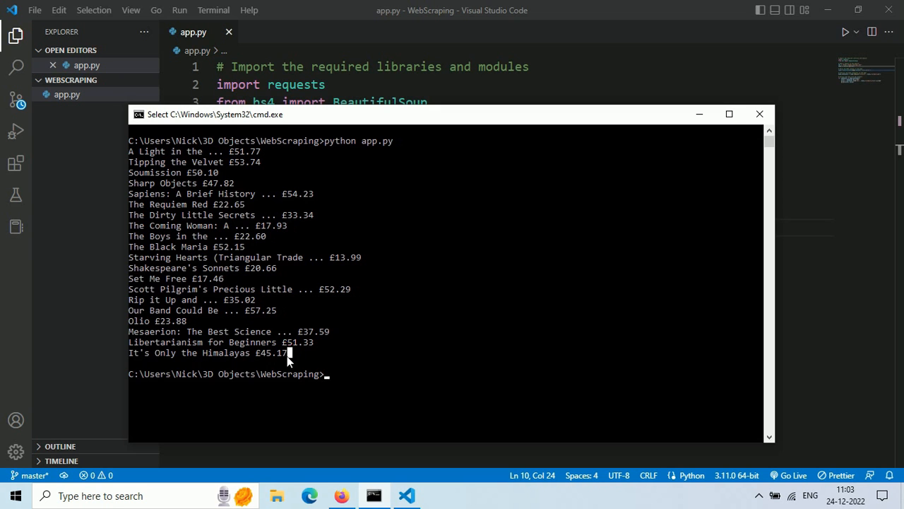
pyautogui.moveTo(243, 218)
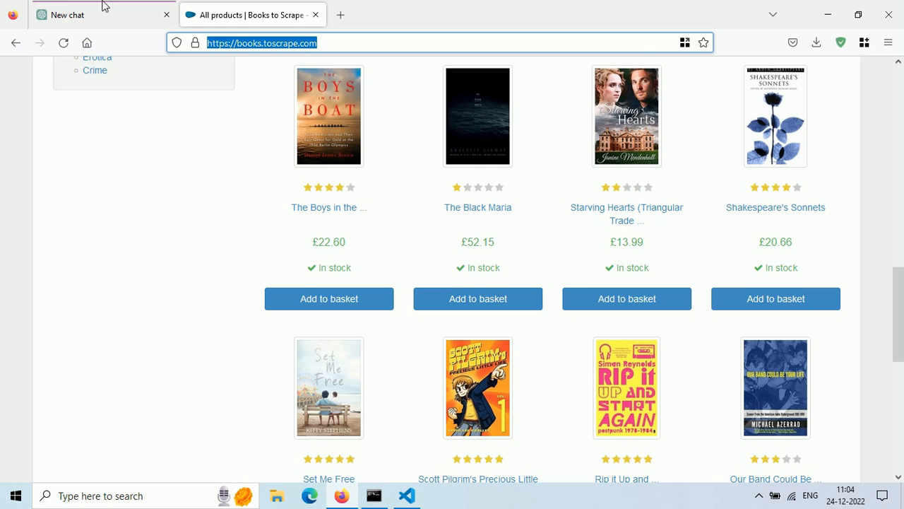
# Request code that also scrapes each book's link, and copy it
pyautogui.click(68, 14)
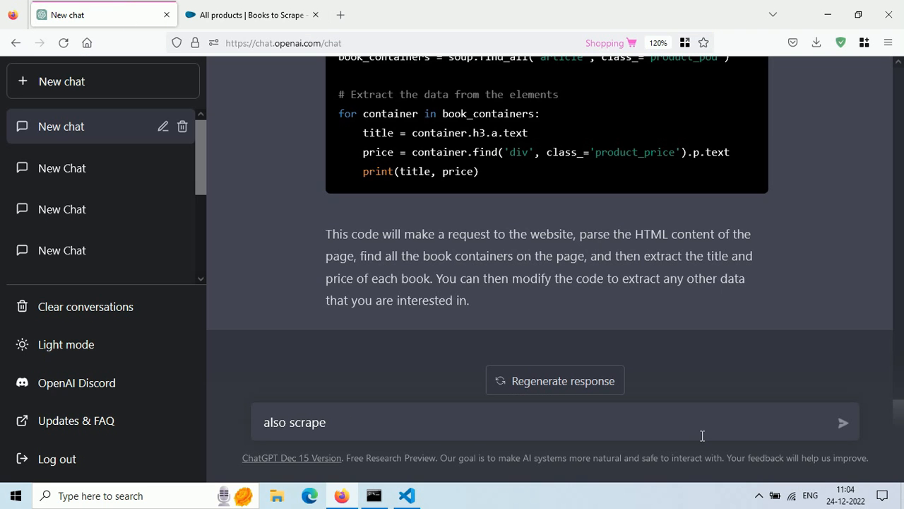
pyautogui.click(843, 422)
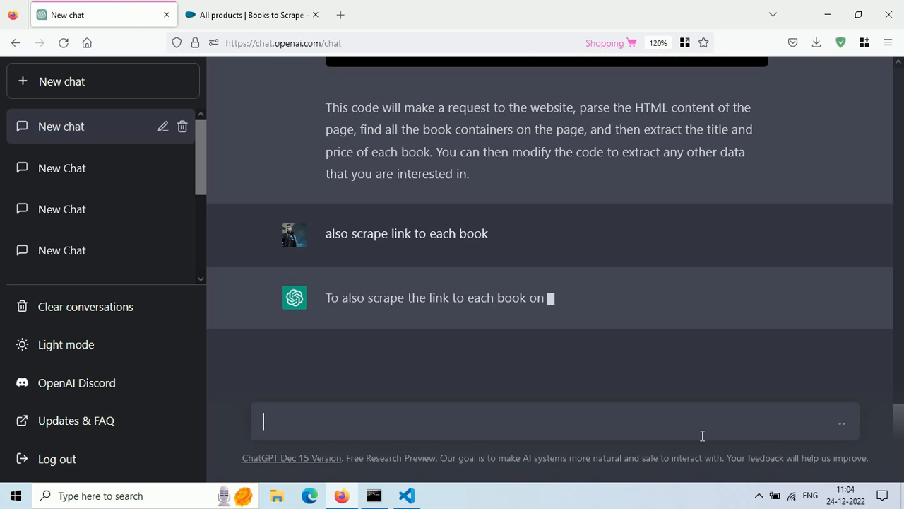
pyautogui.scroll(3)
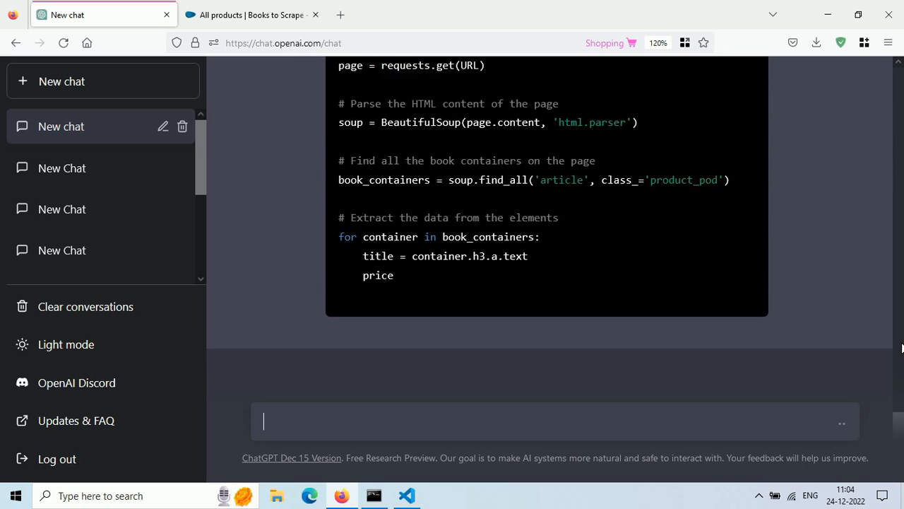
pyautogui.scroll(3)
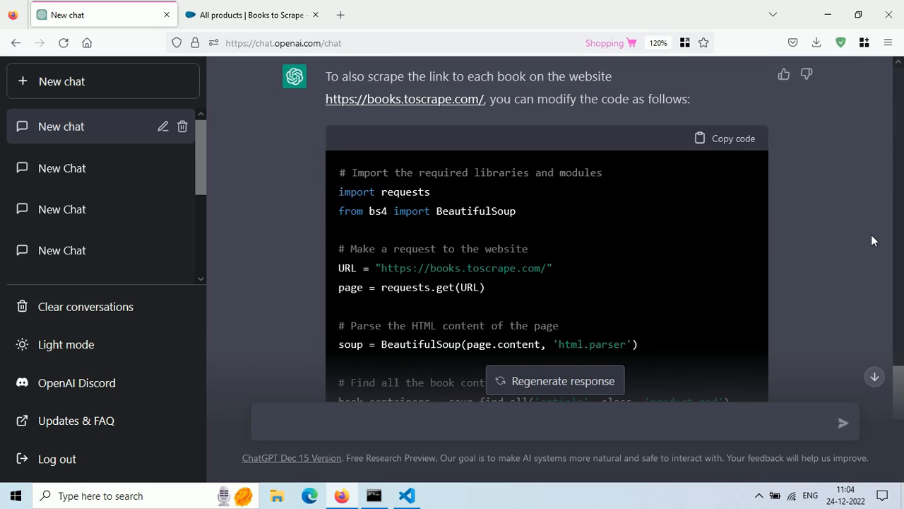
pyautogui.click(732, 138)
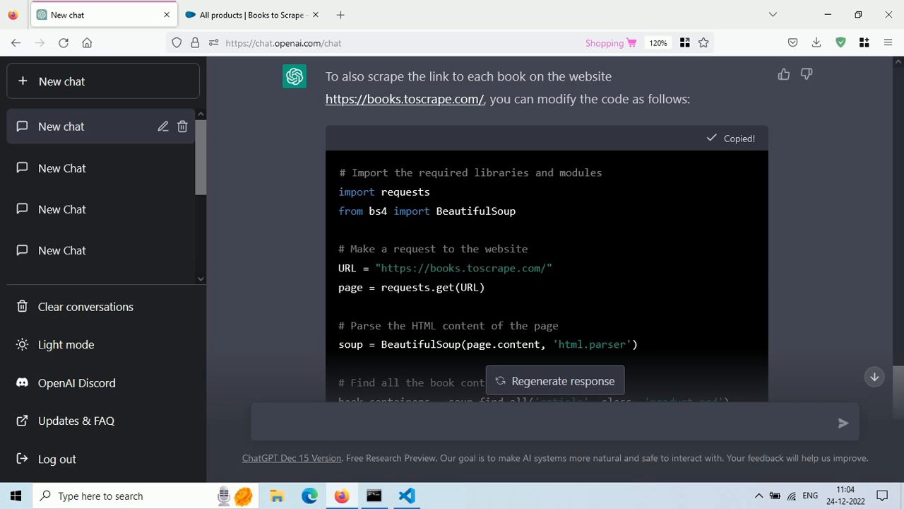
pyautogui.click(406, 495)
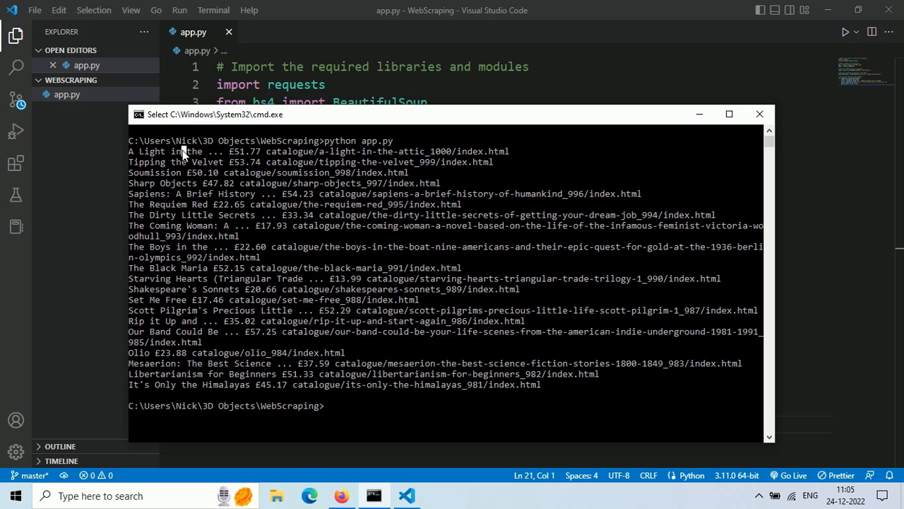
pyautogui.moveTo(296, 152)
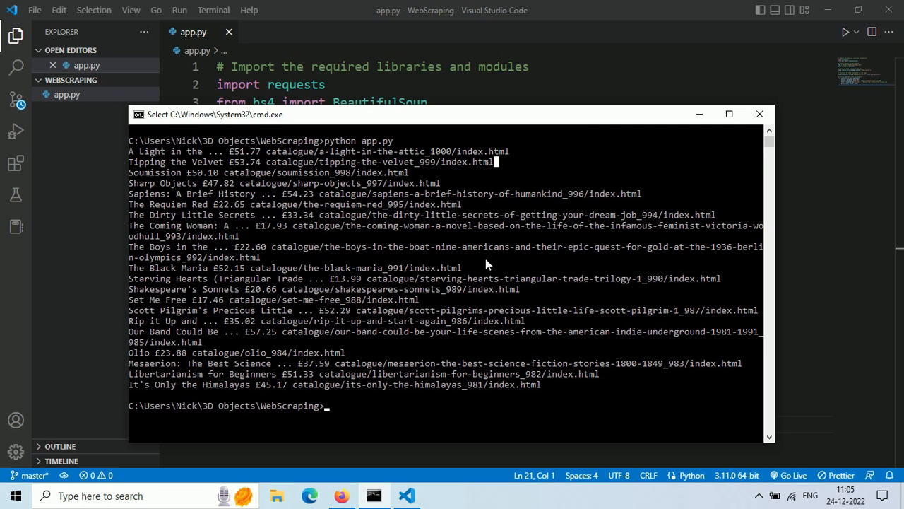
pyautogui.moveTo(383, 436)
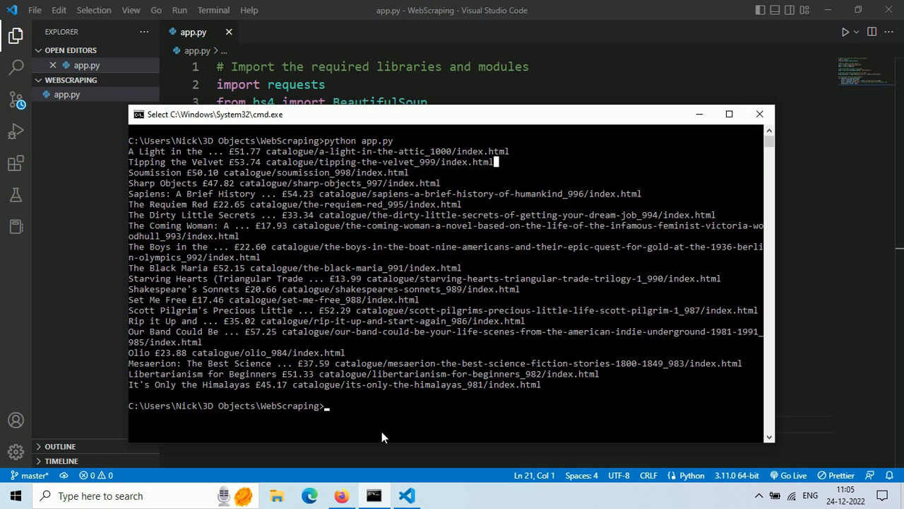
# Return to the ChatGPT conversation after checking the twenty books with catalogue links
pyautogui.click(310, 496)
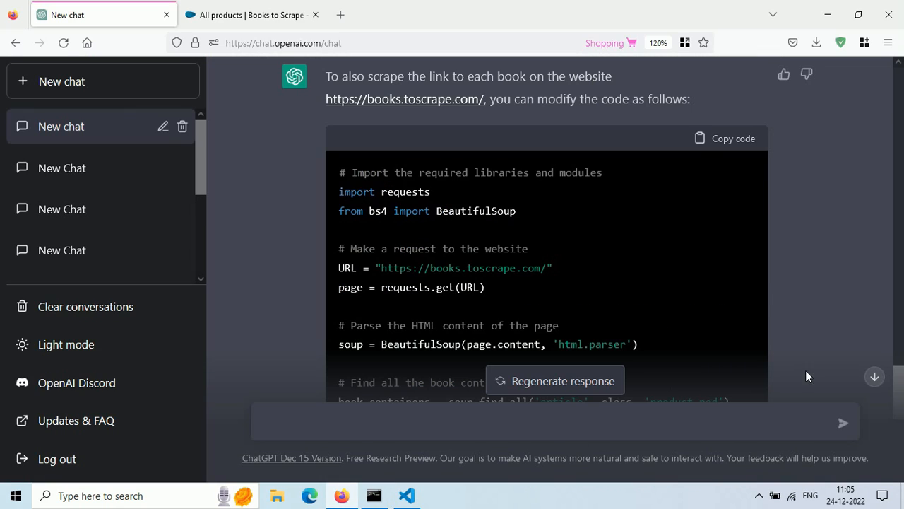
# Request a CSV export of titles, prices and links, and copy the code
pyautogui.scroll(-3)
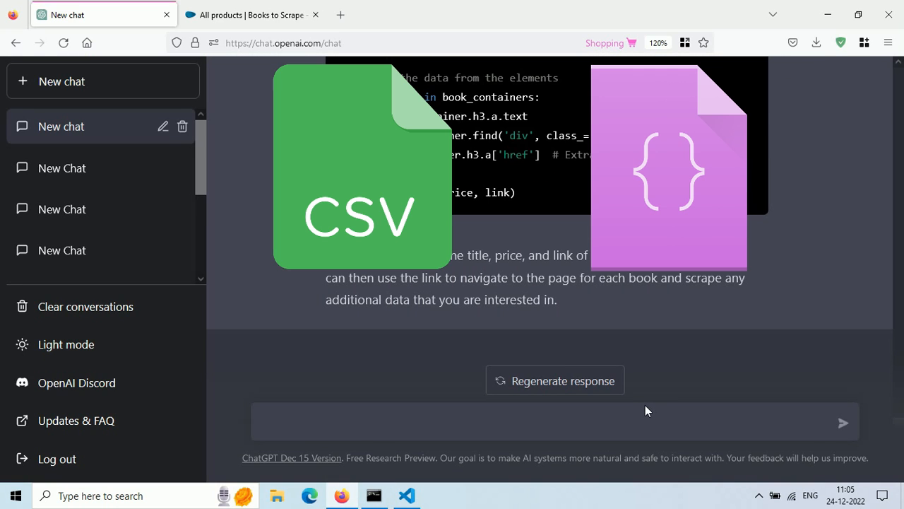
pyautogui.moveTo(358, 432)
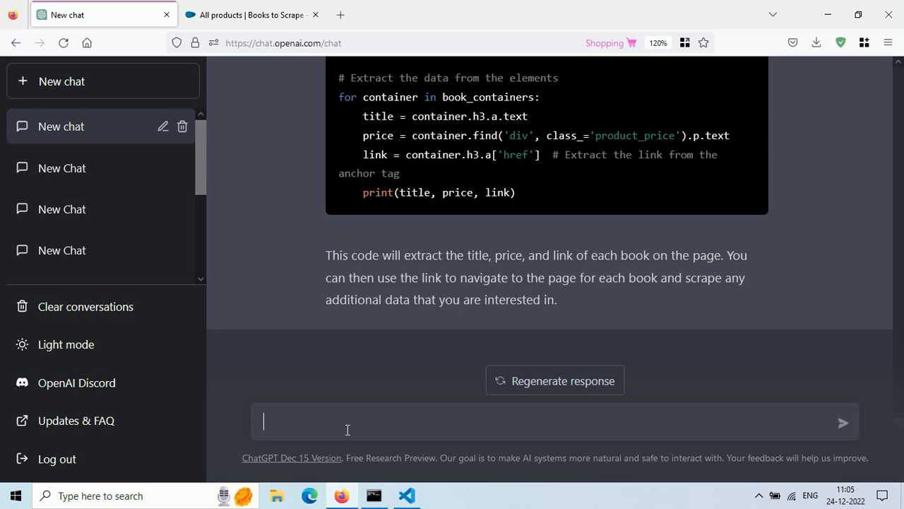
pyautogui.write('ex')
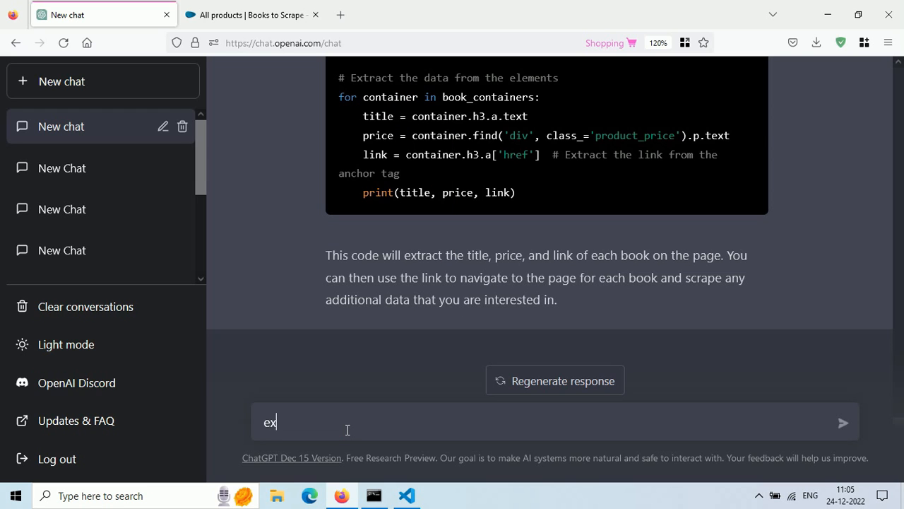
pyautogui.click(842, 423)
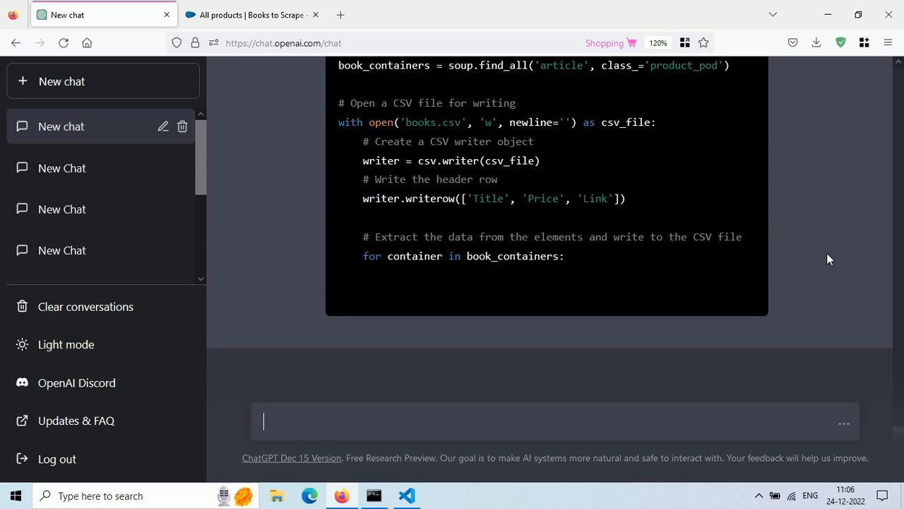
pyautogui.scroll(3)
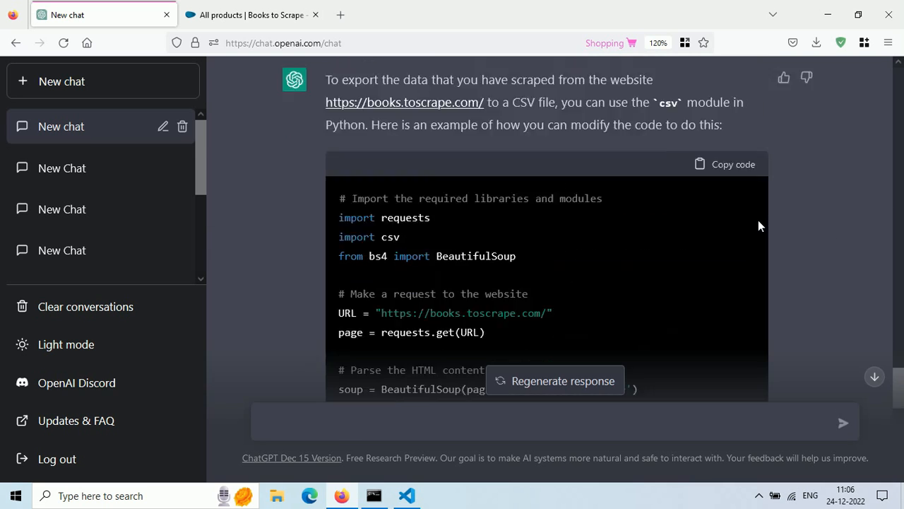
pyautogui.click(406, 495)
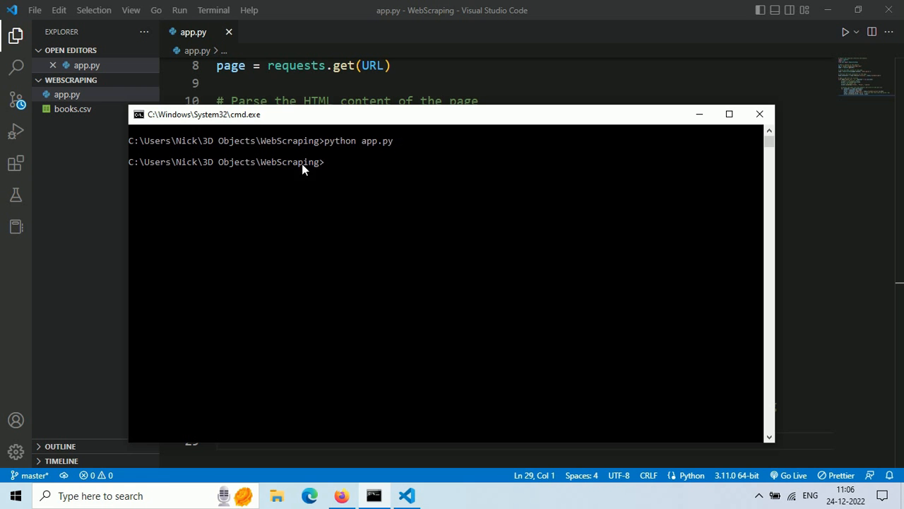
pyautogui.moveTo(55, 111)
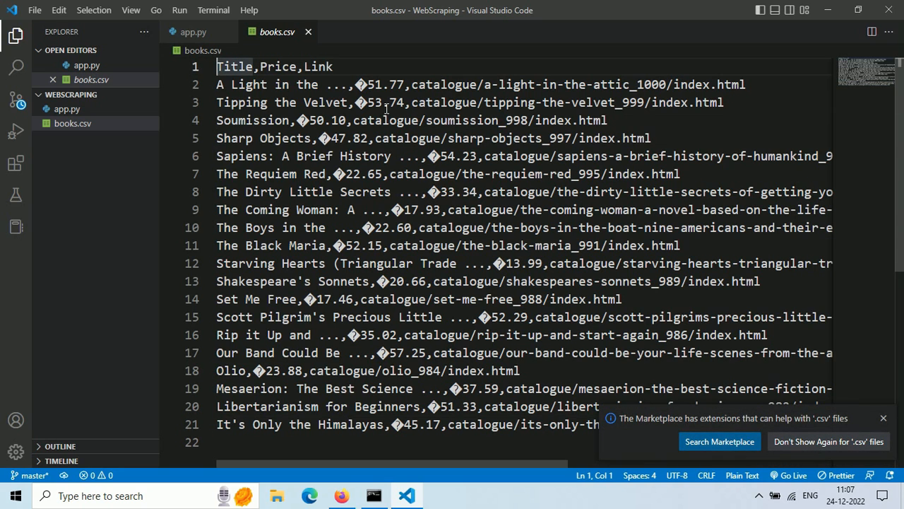
# In books.csv, dismiss the CSV extension suggestion and inspect the garbled price symbol
pyautogui.click(883, 418)
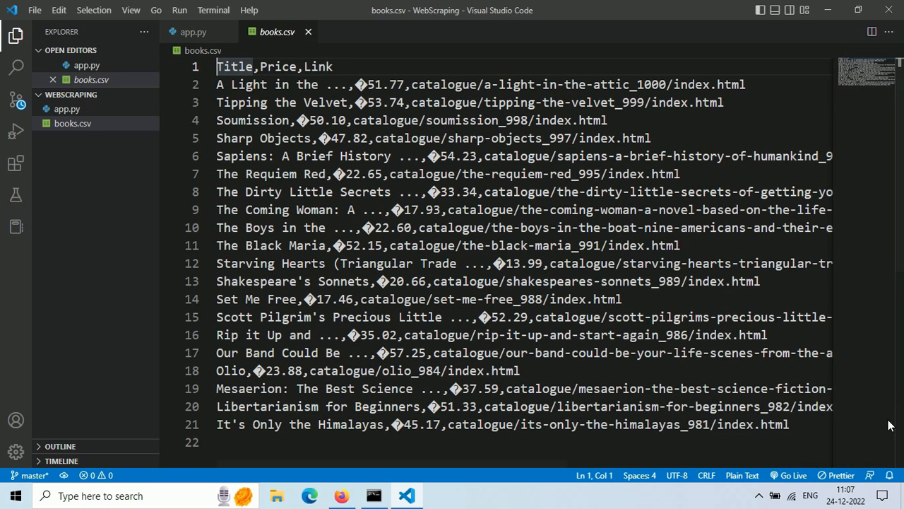
pyautogui.click(367, 84)
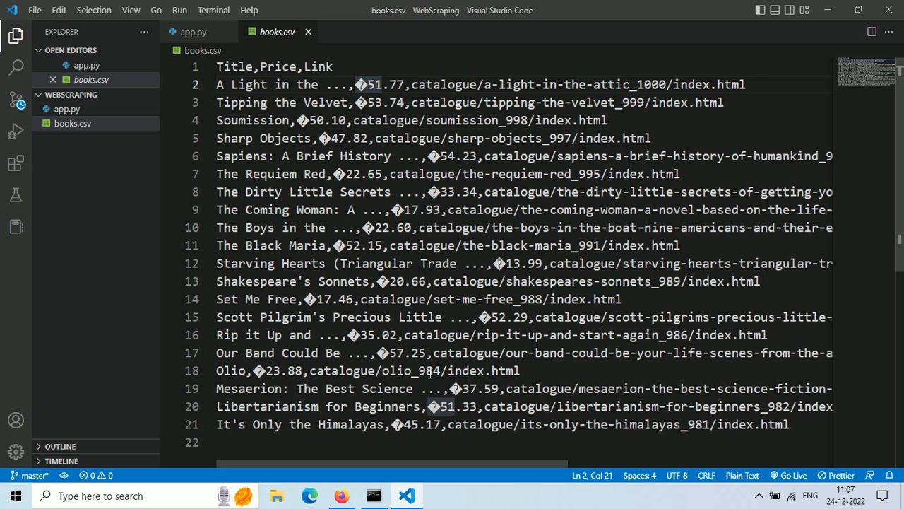
pyautogui.click(309, 496)
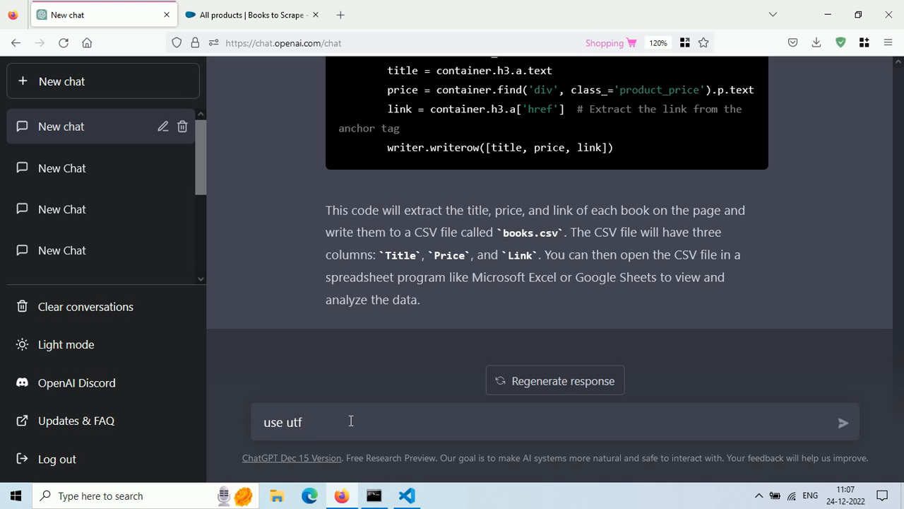
# Send 'use utf8 encoder' and copy the UTF-8 version of the code
pyautogui.click(842, 422)
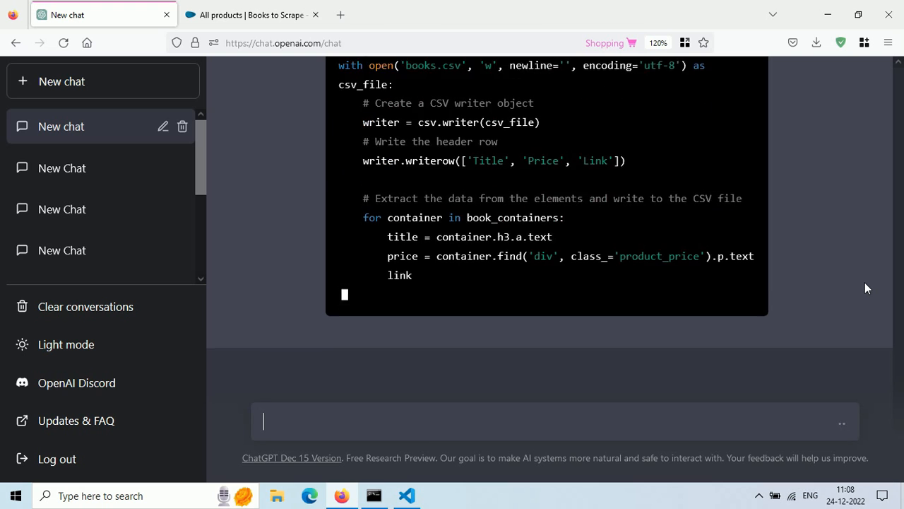
pyautogui.scroll(3)
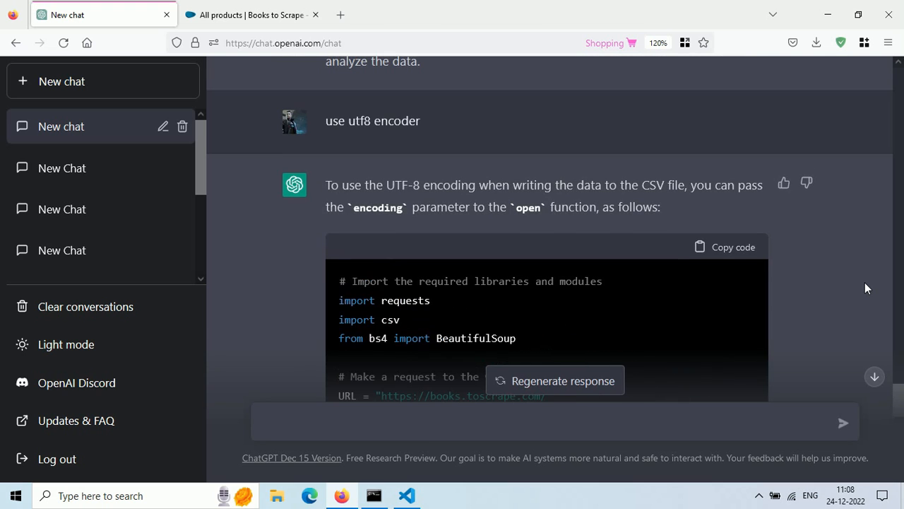
pyautogui.click(726, 247)
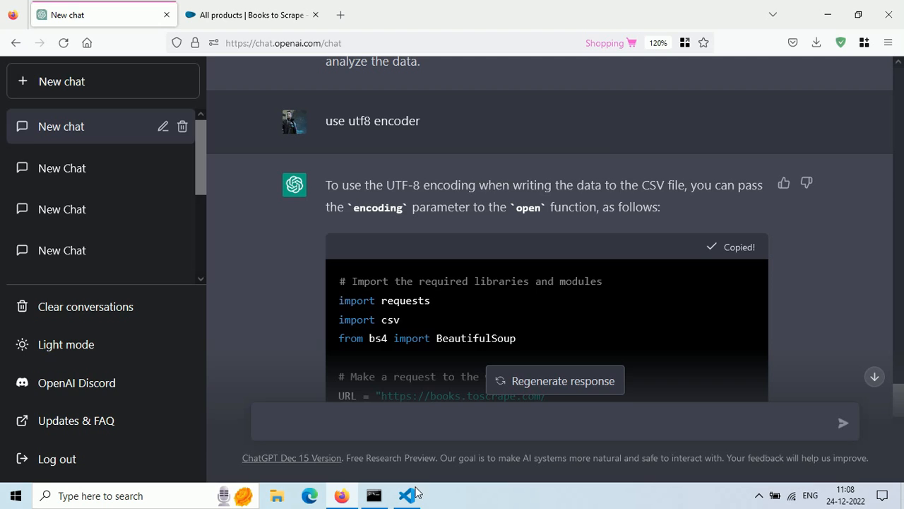
pyautogui.click(406, 495)
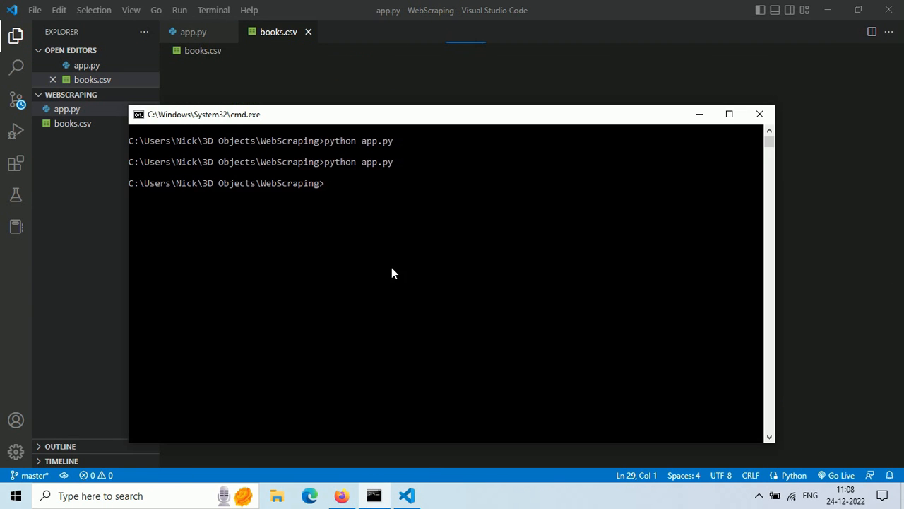
# Check that the regenerated books.csv shows a proper pound sign before every price
pyautogui.click(759, 113)
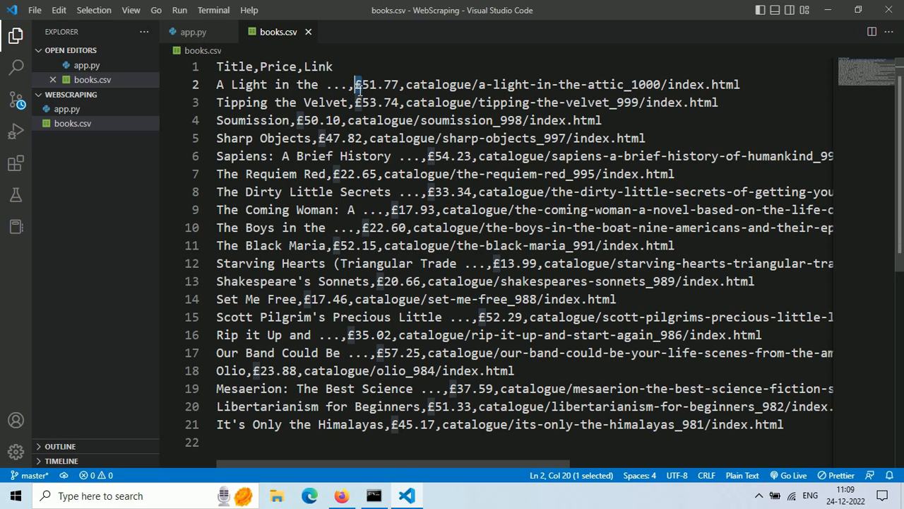
pyautogui.moveTo(535, 103)
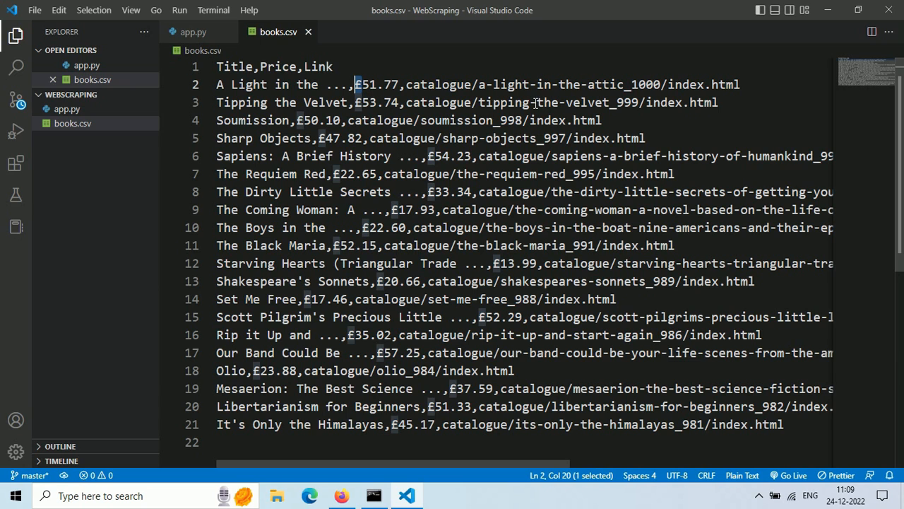